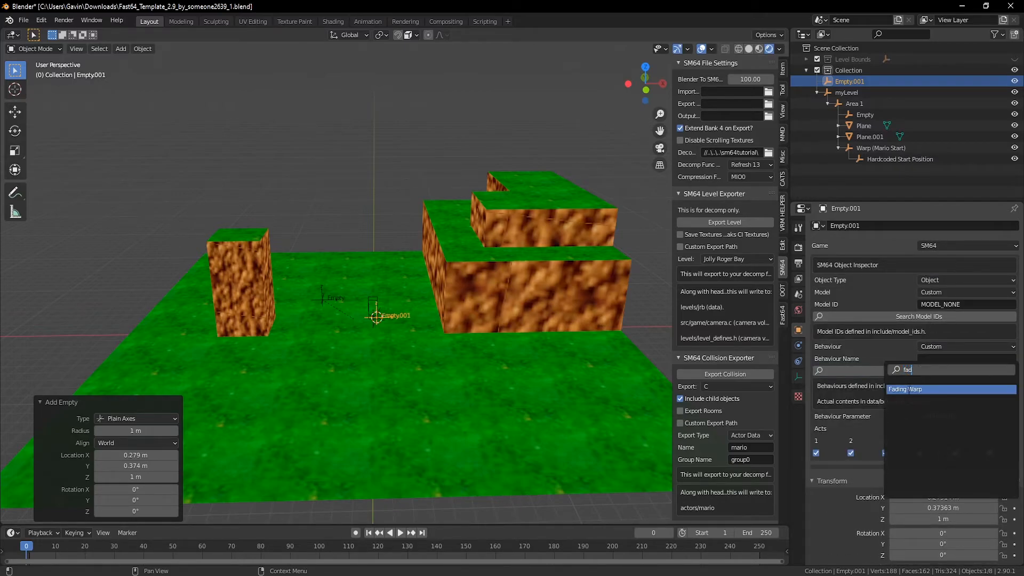
Make the empty a Fading Warp, then select Area 1 in the Outliner
{"action": "left_click", "coordinate": [906, 389]}
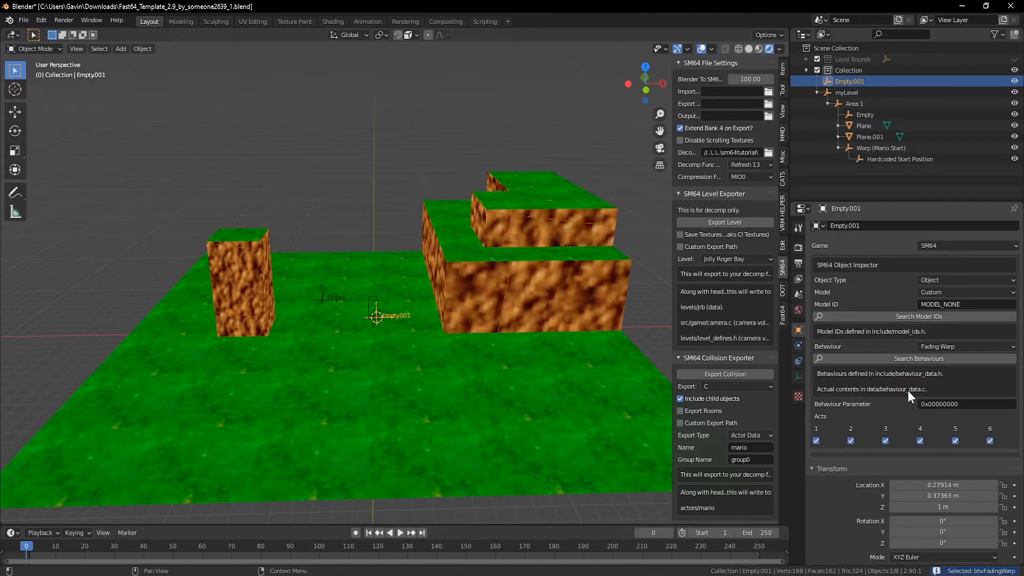
{"action": "left_click_drag", "start_coordinate": [375, 316], "coordinate": [474, 356]}
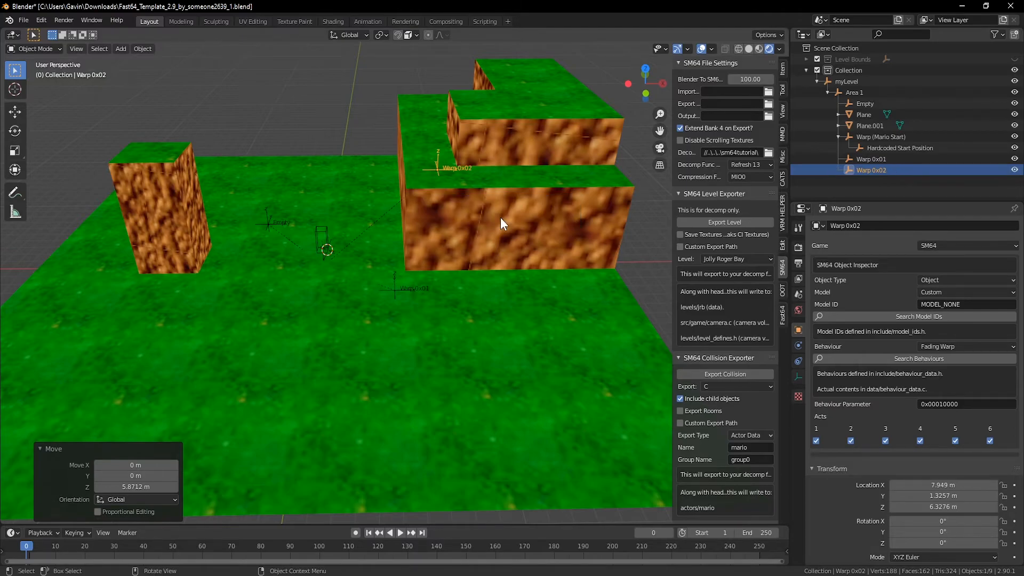
{"action": "mouse_move", "coordinate": [565, 220]}
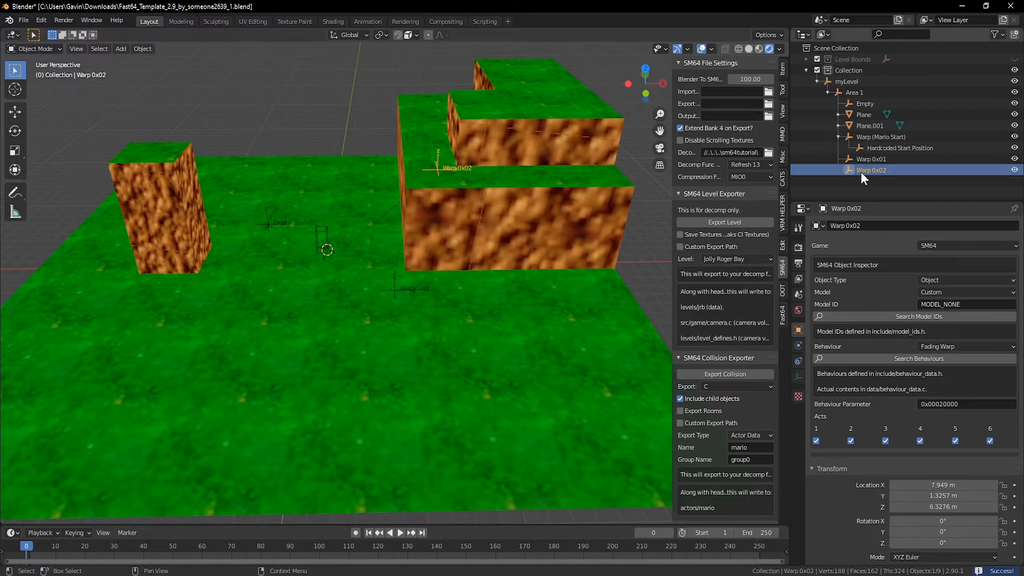
{"action": "left_click", "coordinate": [859, 92]}
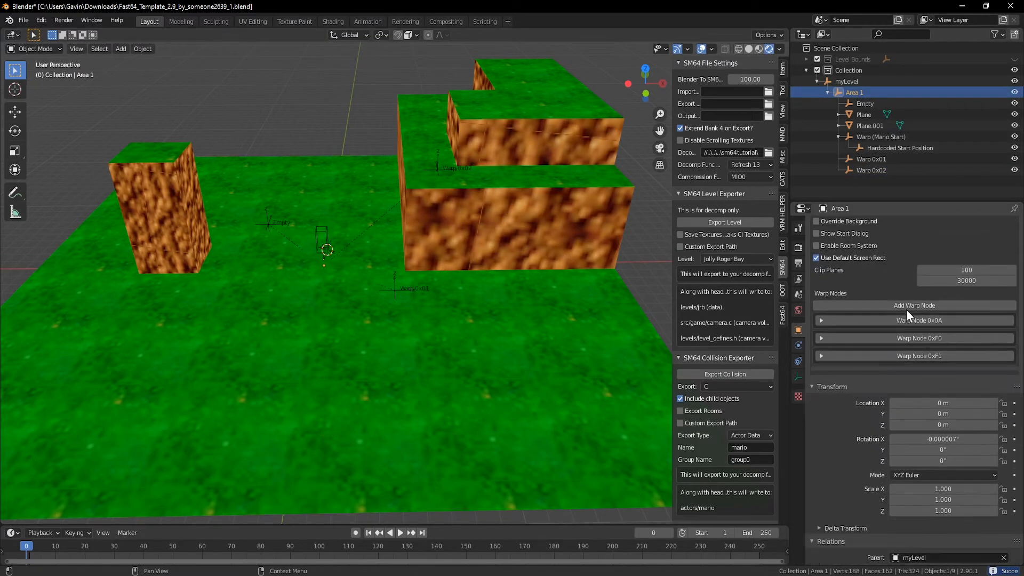
{"action": "mouse_move", "coordinate": [914, 305]}
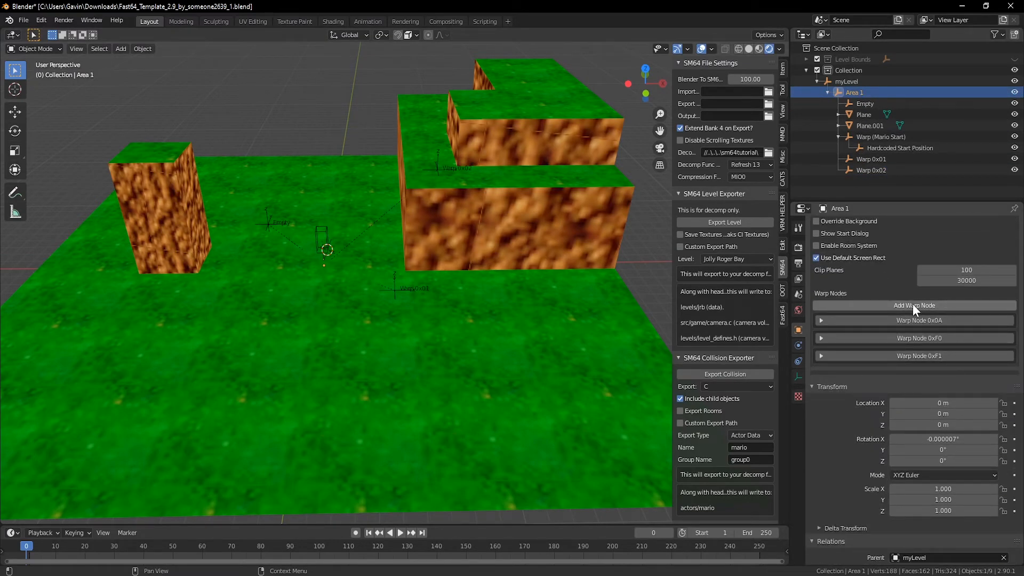
Add warp node 0x01 to Area 1 targeting Jolly Roger Bay node 0x02, then add a second node
{"action": "left_click", "coordinate": [915, 306]}
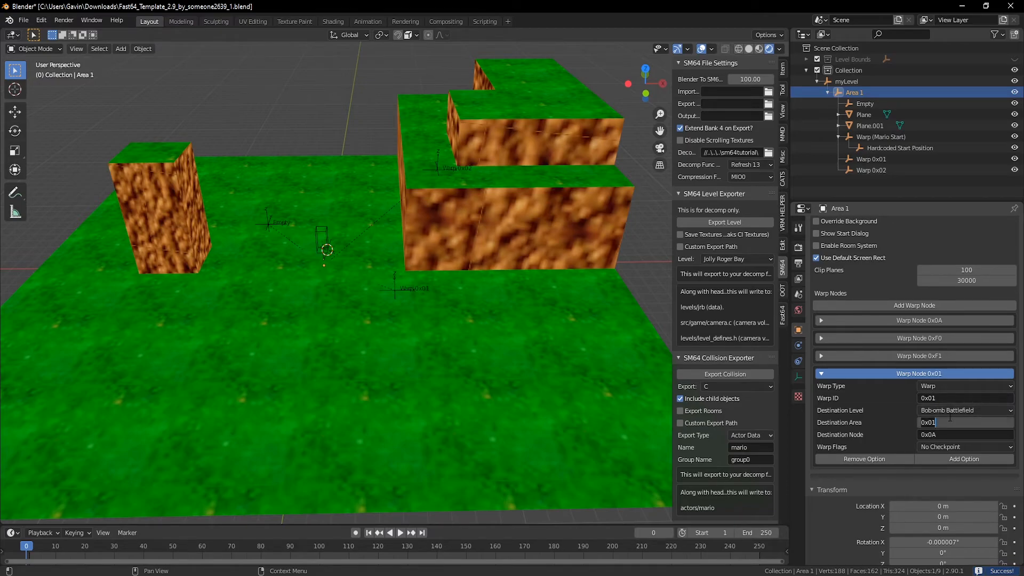
{"action": "left_click", "coordinate": [966, 410]}
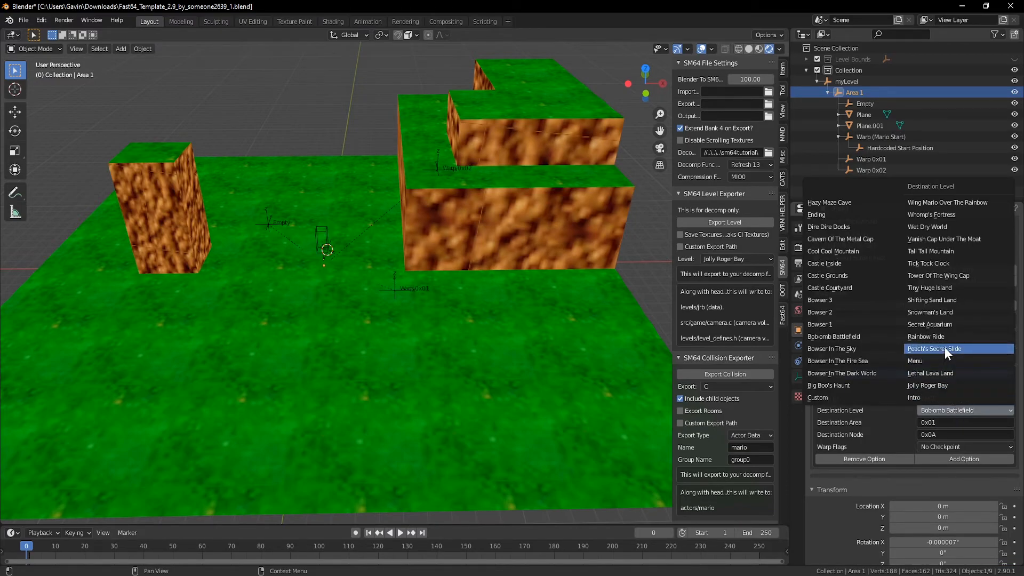
{"action": "left_click", "coordinate": [928, 386]}
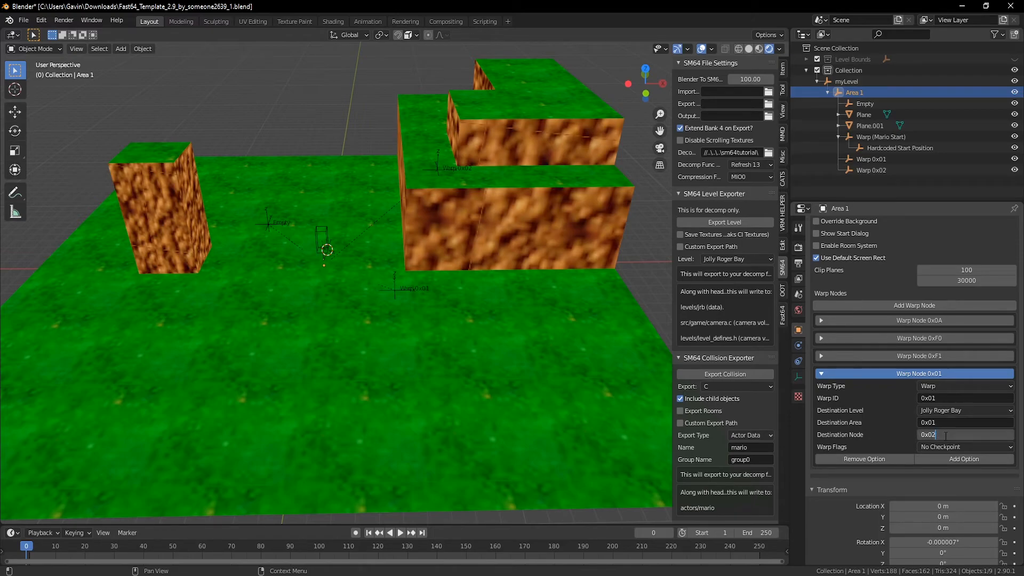
{"action": "left_click", "coordinate": [914, 321]}
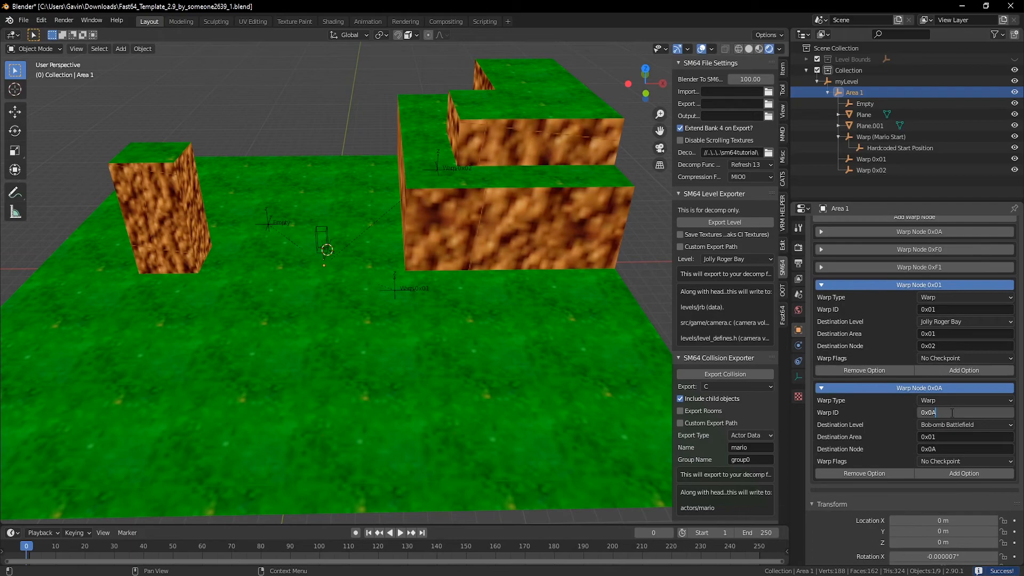
Set the second warp node's ID to 0x0A
{"action": "left_click", "coordinate": [965, 425]}
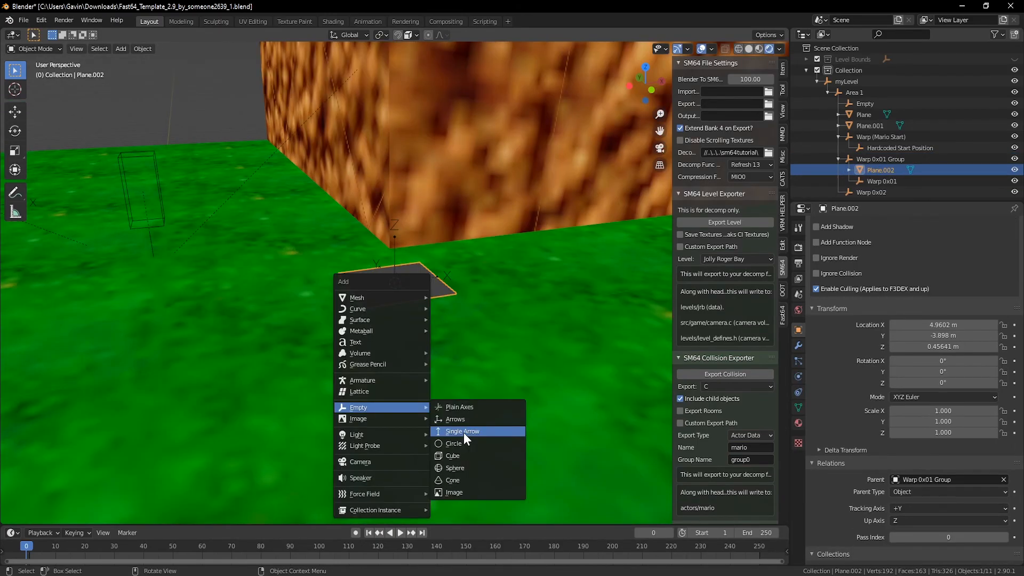
Add a Single Arrow empty above the small helper plane
{"action": "left_click", "coordinate": [462, 431]}
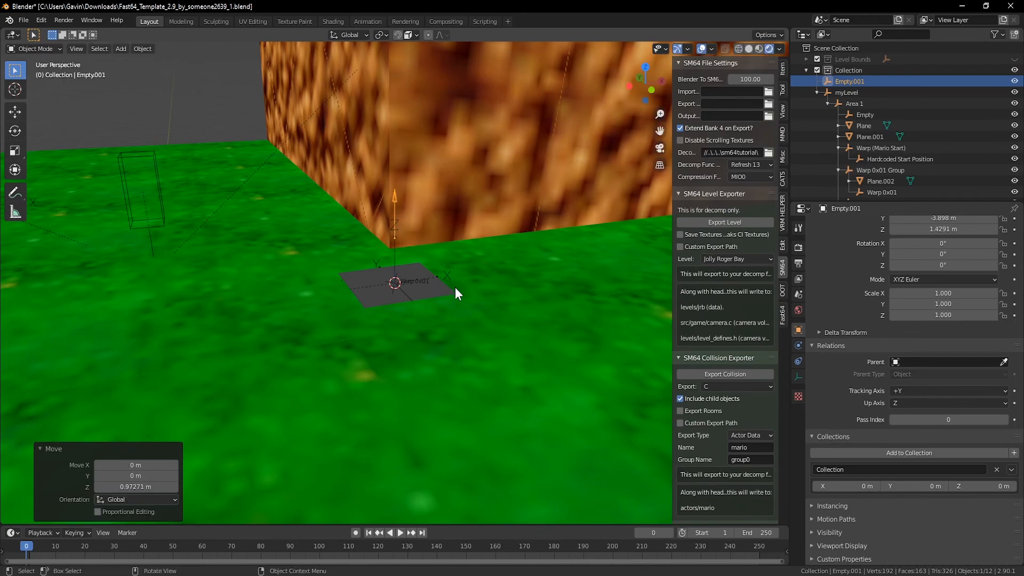